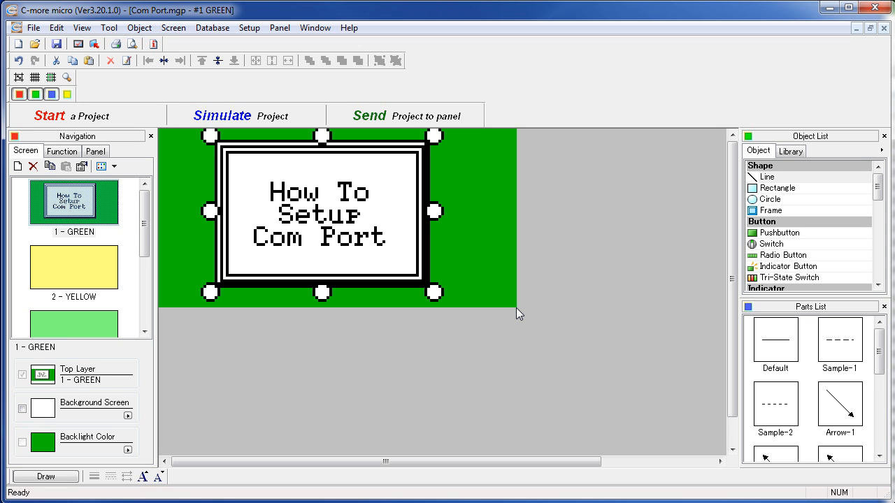
mouse_move(244, 46)
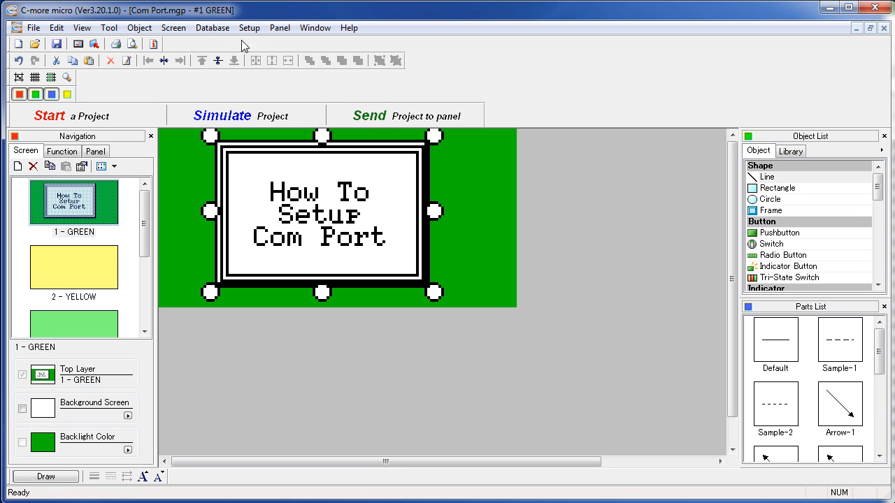
Step: Open the Setup menu to show the panel and PLC setup options
left_click(249, 28)
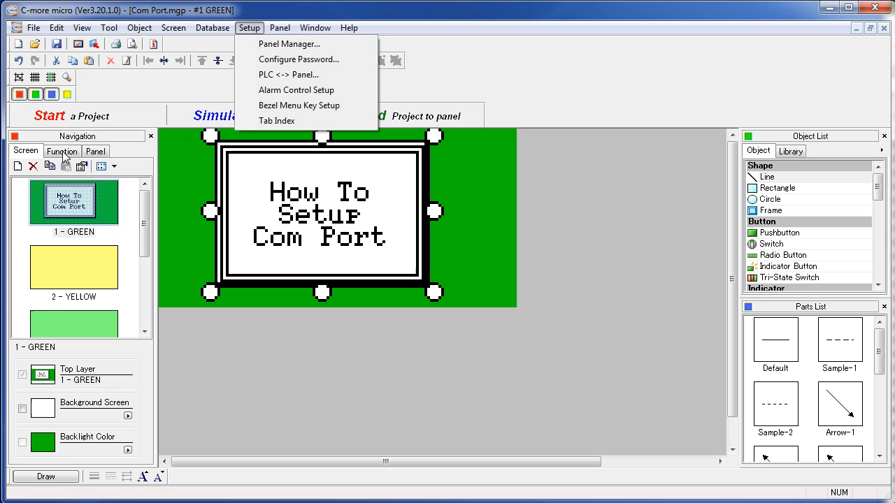
Step: Choose Panel Manager from the Setup menu to view the EA1-S3ML panel and DEV001
left_click(290, 43)
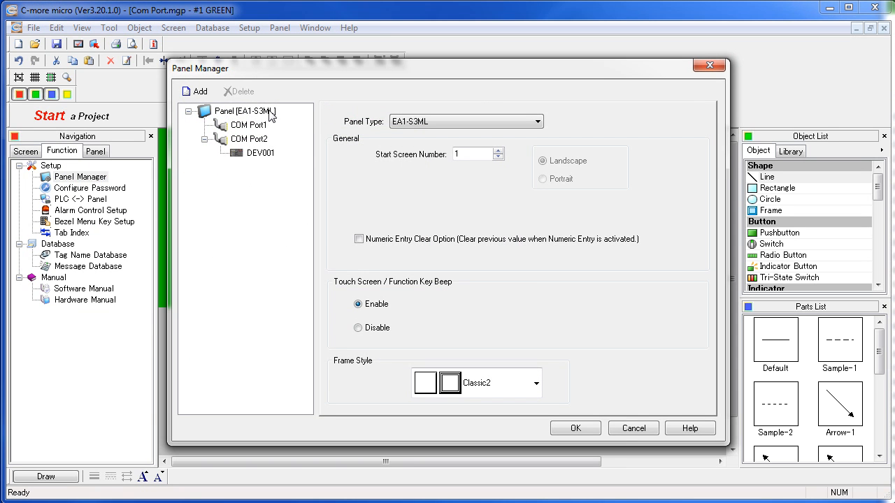
mouse_move(252, 143)
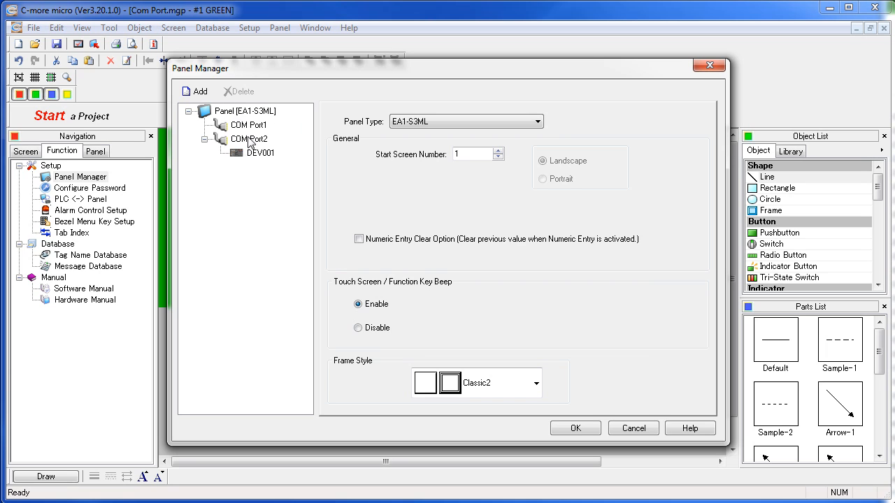
mouse_move(254, 167)
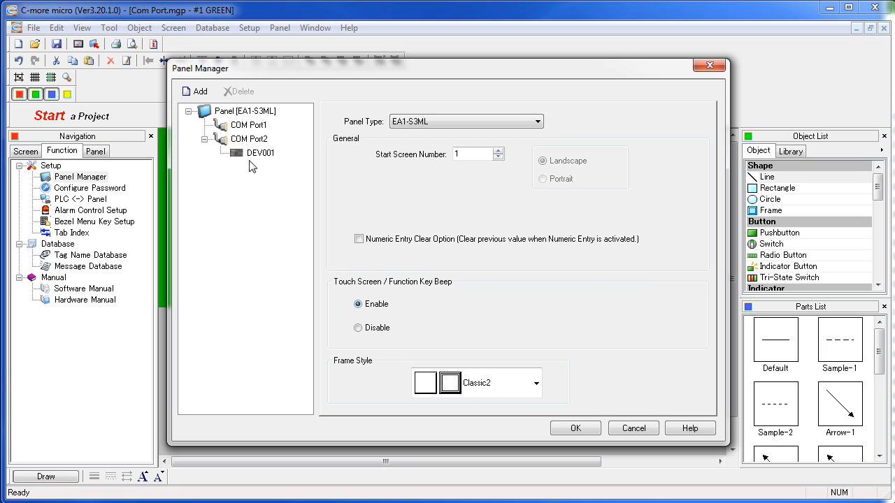
mouse_move(262, 157)
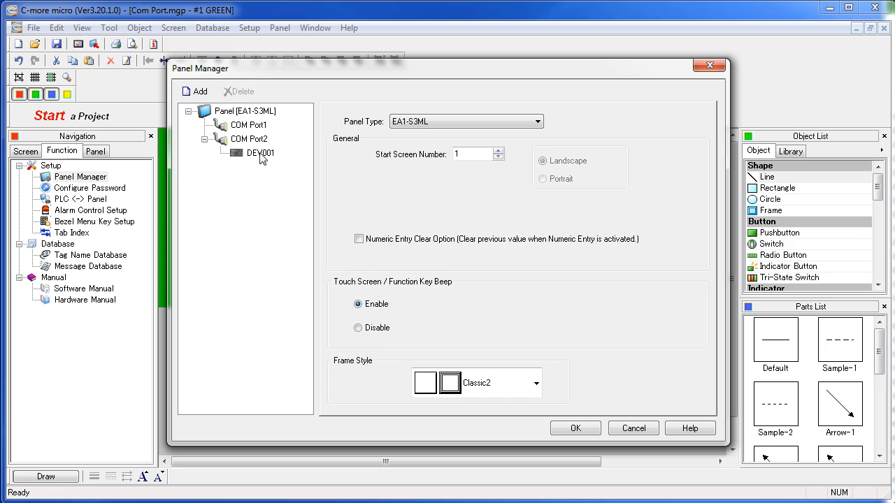
mouse_move(242, 142)
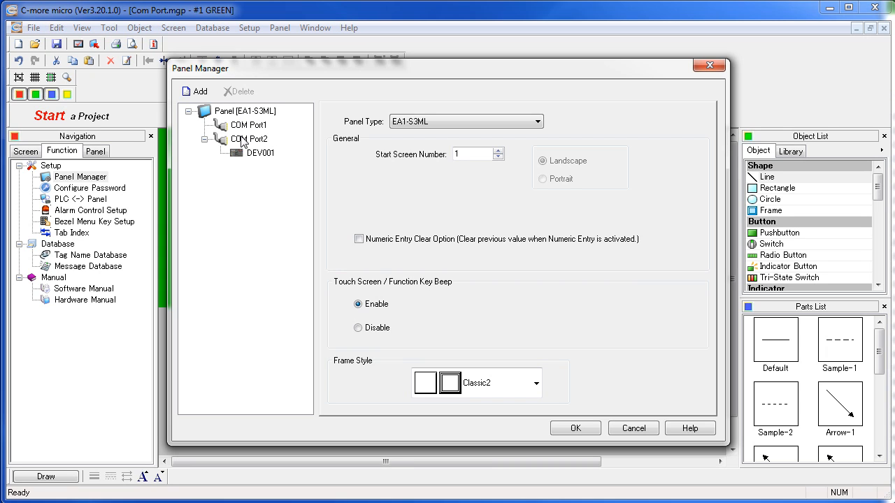
Step: Rename device DEV001 to 'Click_1' via its right-click Rename option
left_click(259, 153)
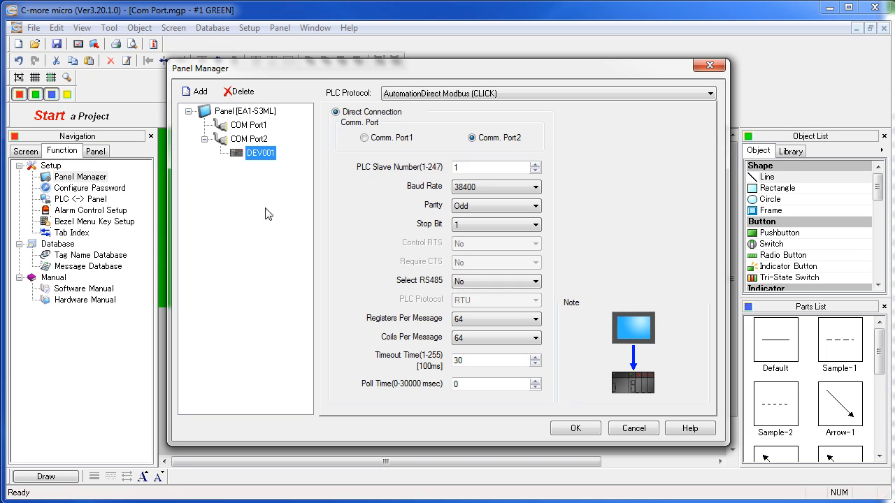
right_click(260, 153)
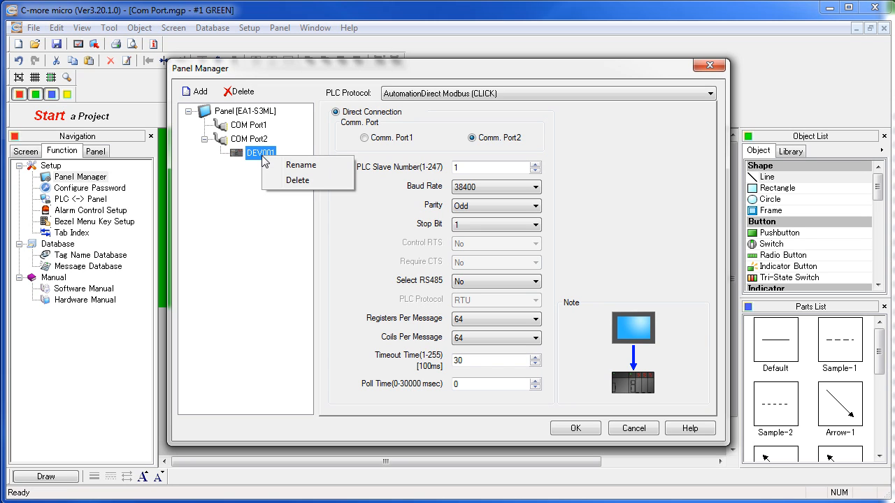
left_click(300, 165)
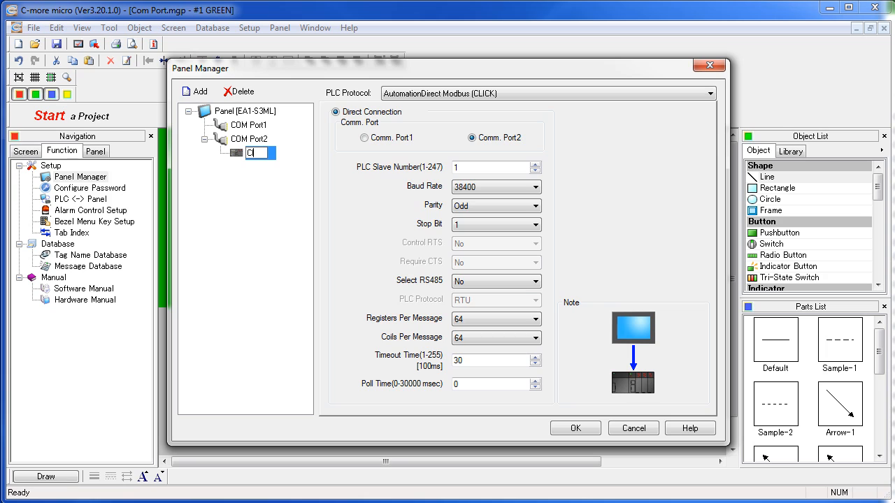
type("Click_1")
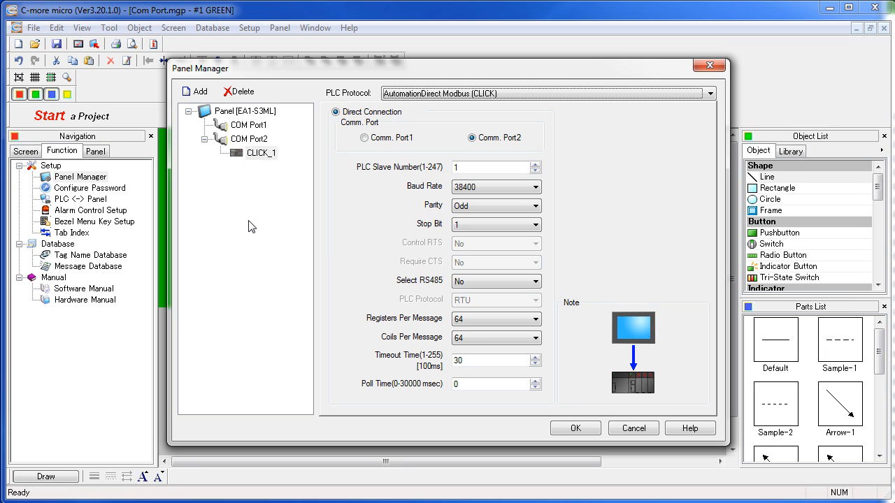
mouse_move(235, 189)
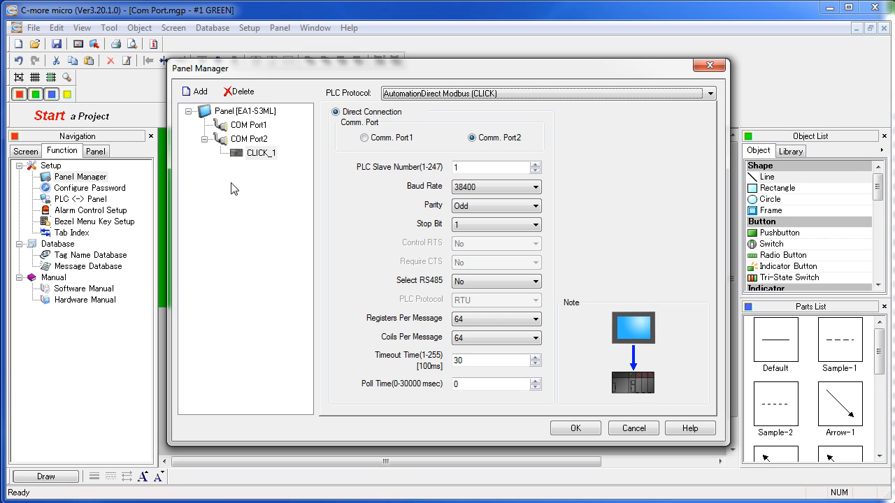
mouse_move(255, 149)
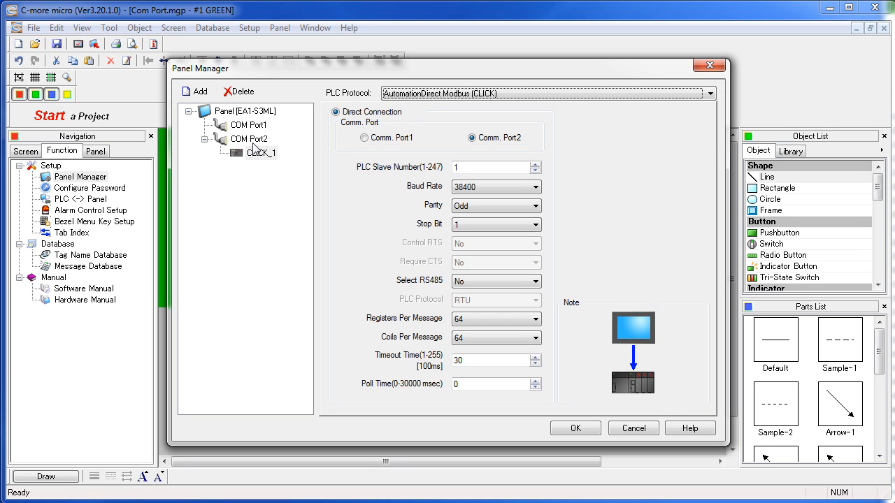
Step: Assign CLICK_1 to Comm. Port1 with AutomationDirect Modbus (CLICK) as the PLC protocol
left_click(261, 152)
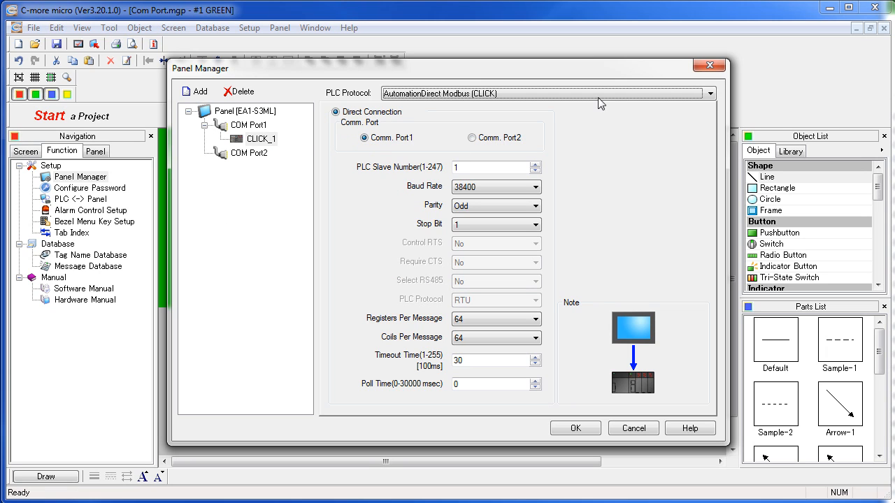
left_click(710, 93)
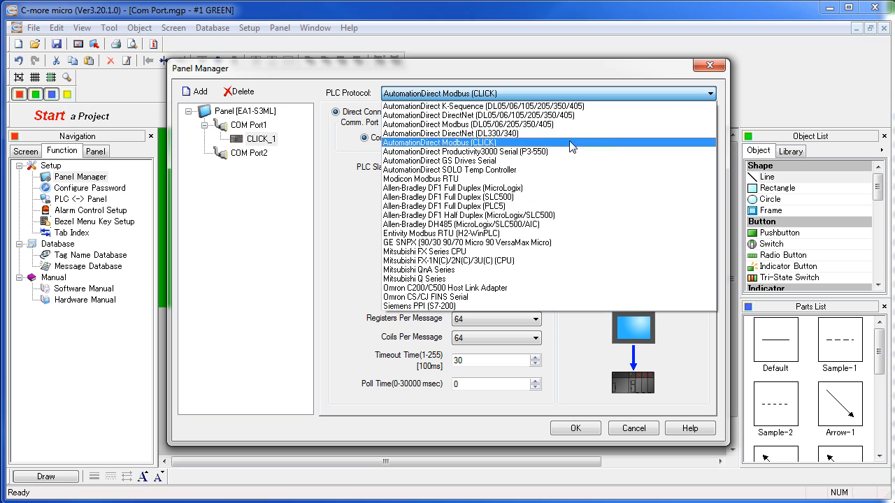
mouse_move(500, 224)
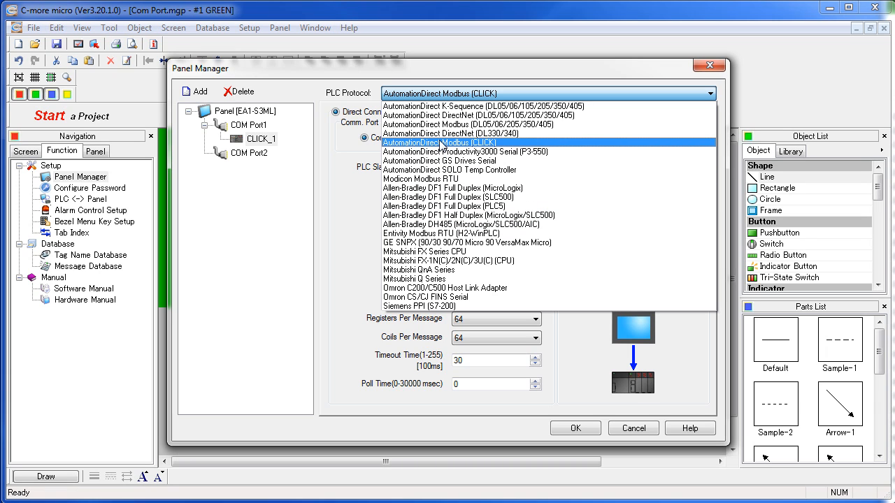
left_click(439, 142)
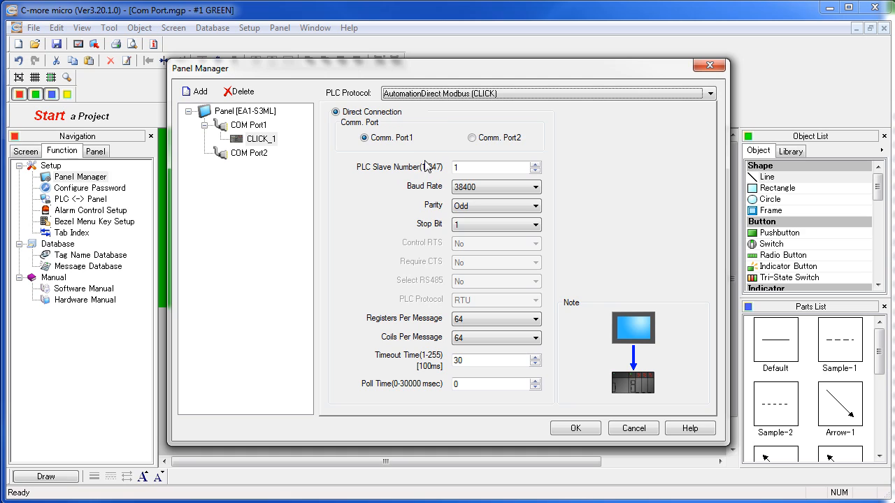
mouse_move(453, 312)
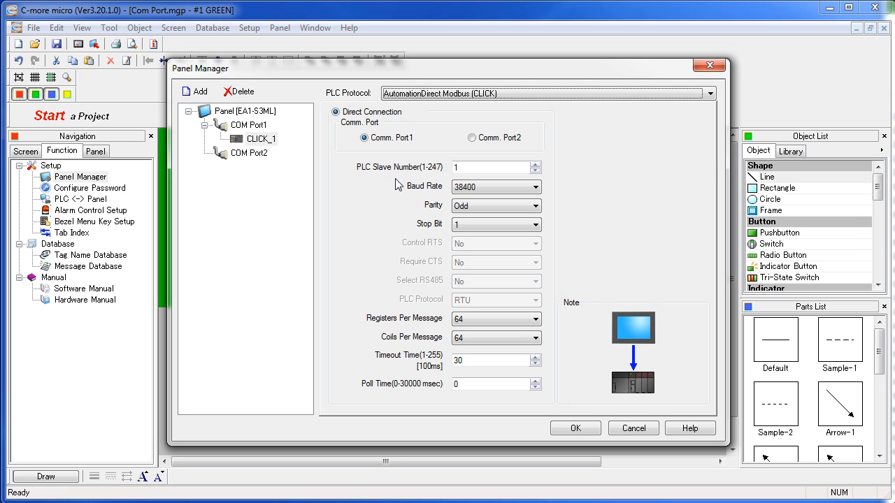
mouse_move(466, 165)
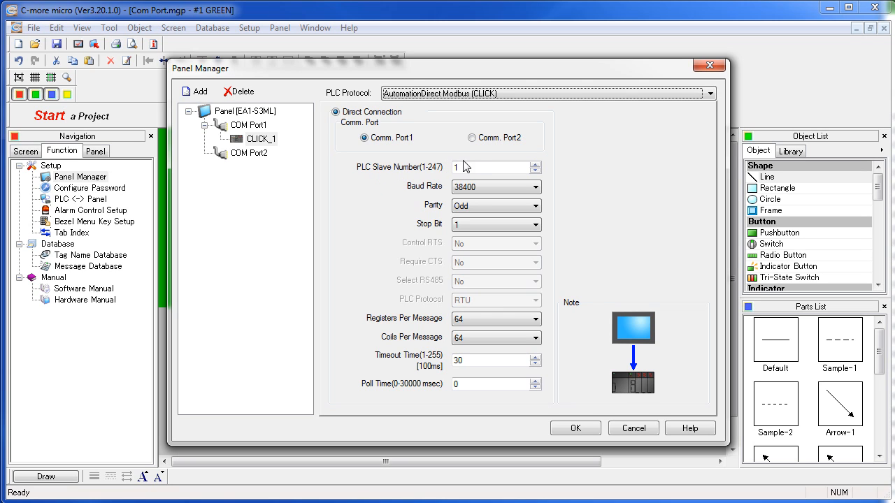
left_click(489, 167)
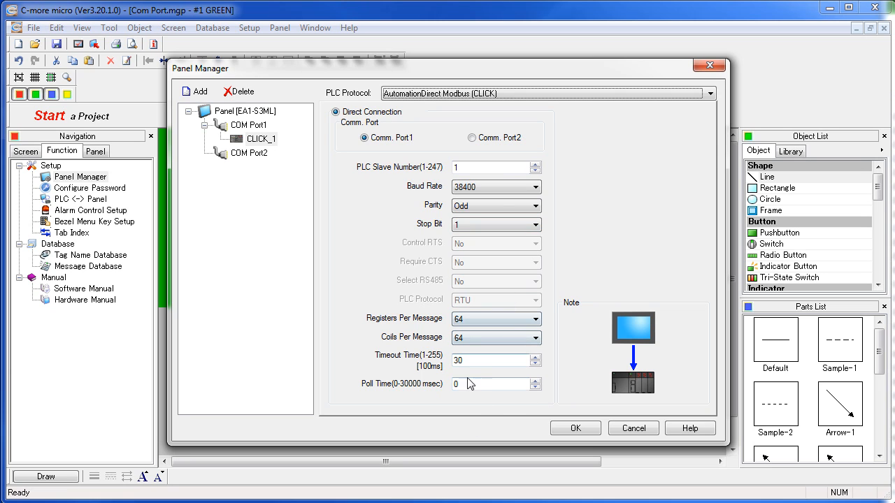
mouse_move(527, 331)
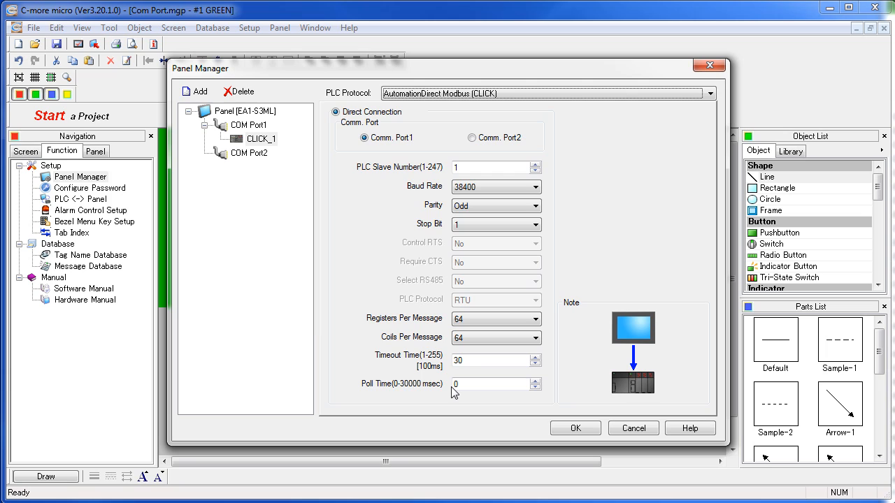
mouse_move(312, 336)
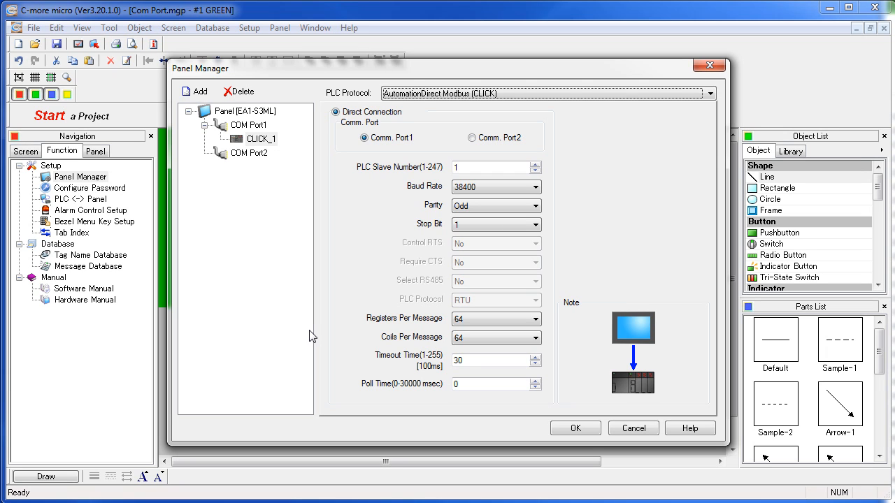